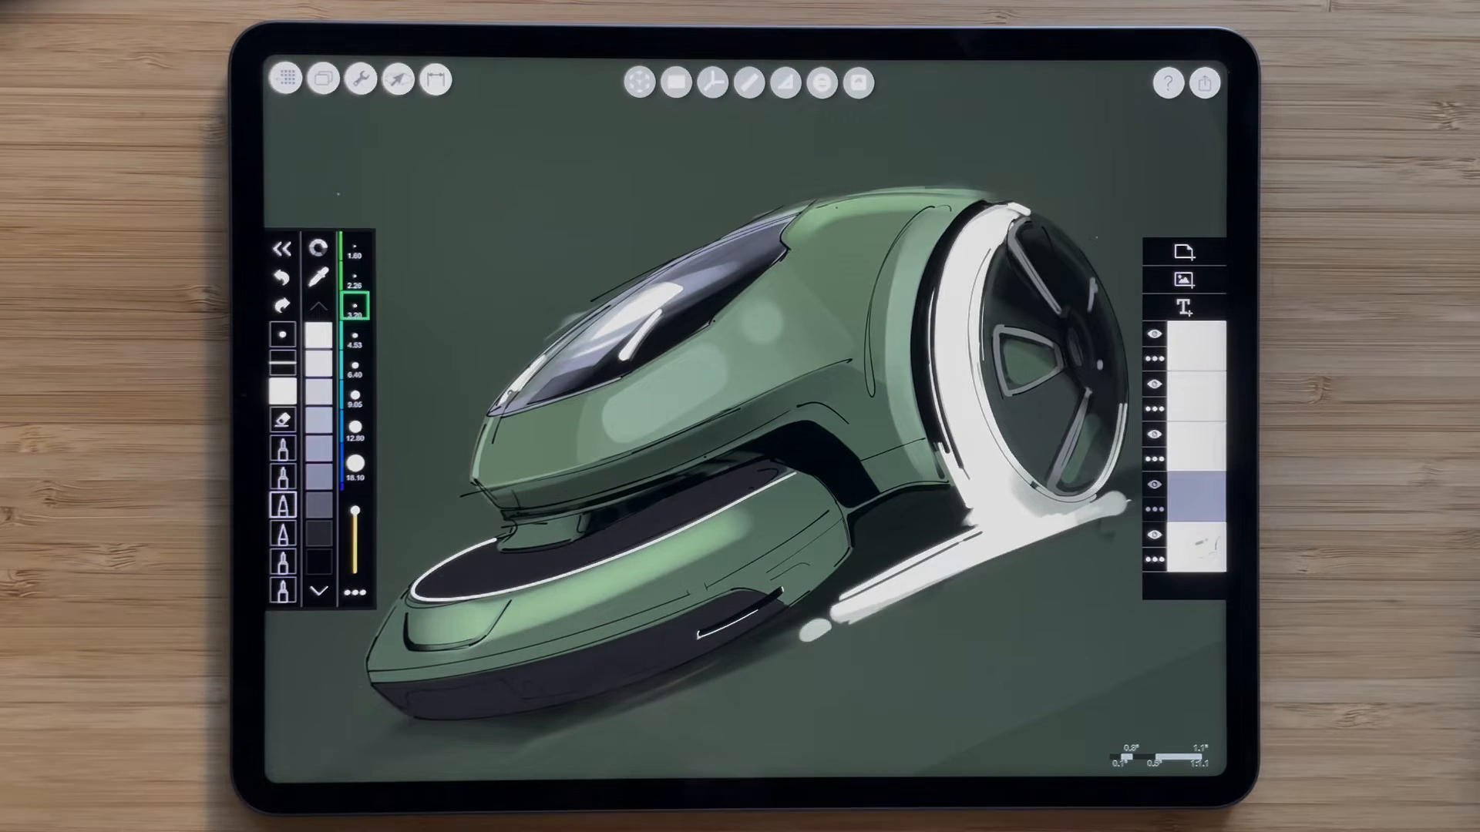
Step: Paint broad purple marker tones over the large shaded areas of the sketch
left_click(355, 430)
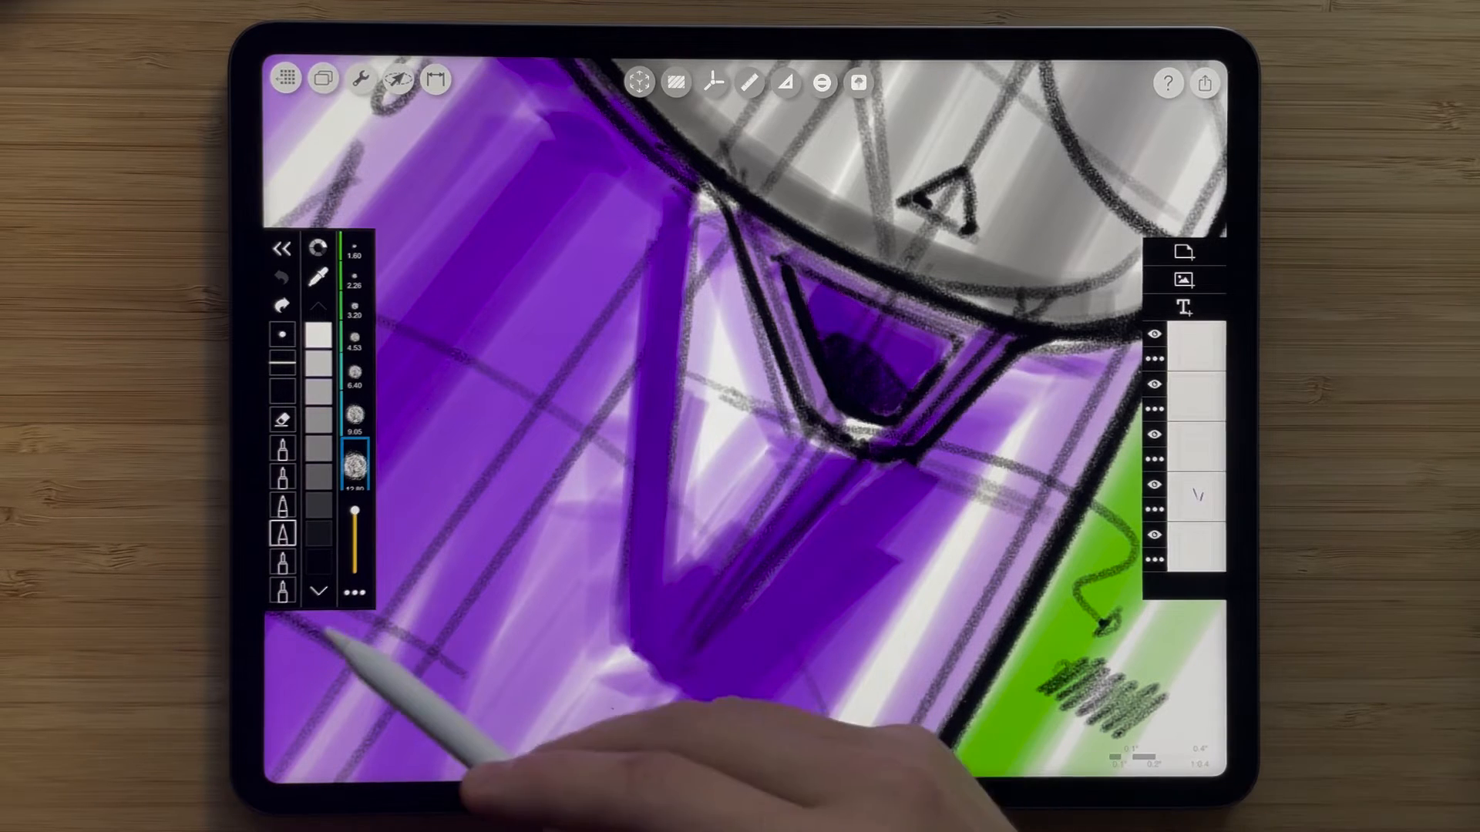
left_click(355, 462)
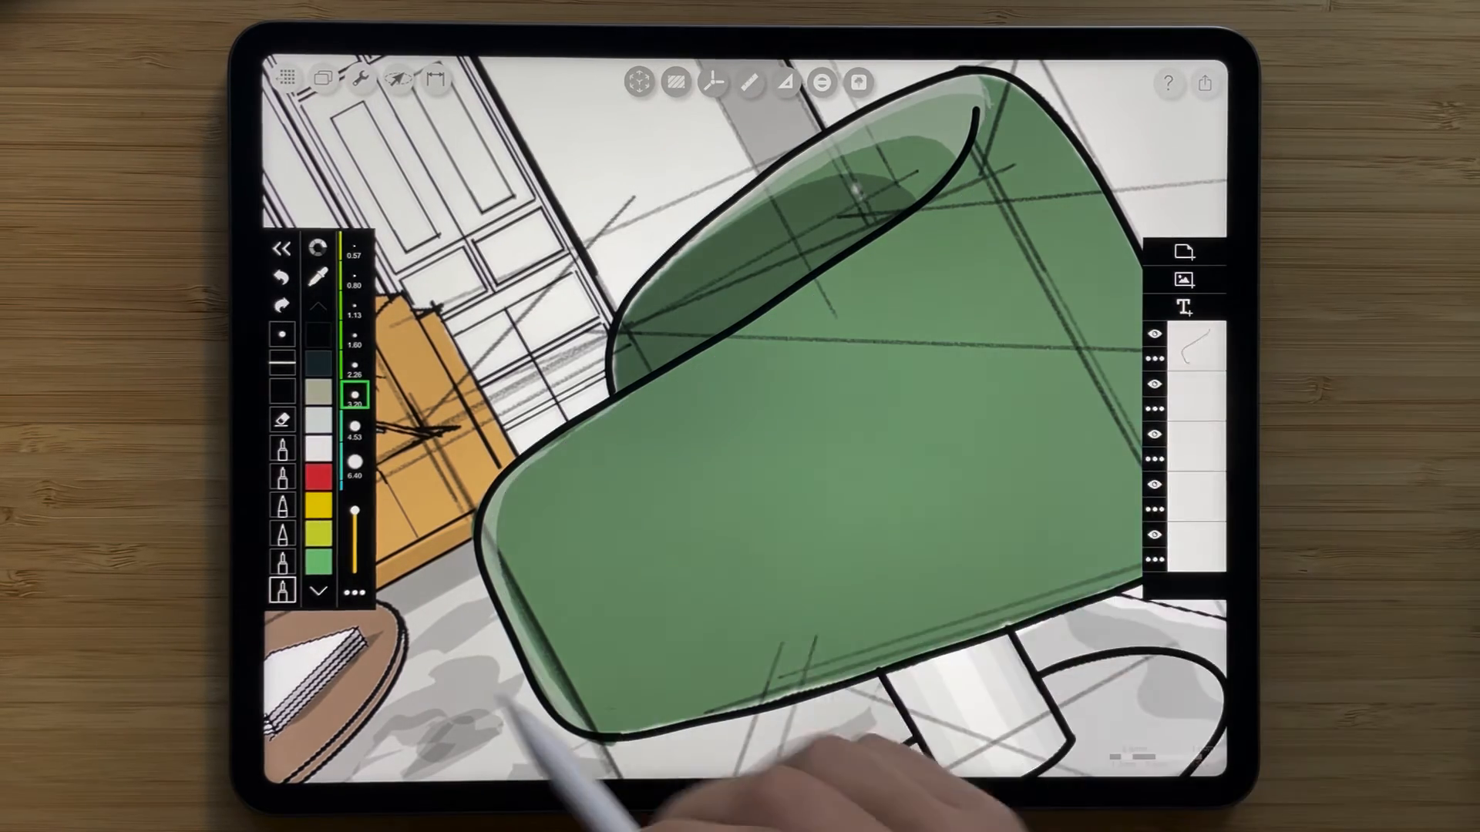
Step: Adjust the brush Smoothness to about 55% at full opacity for the green chair
left_click(354, 396)
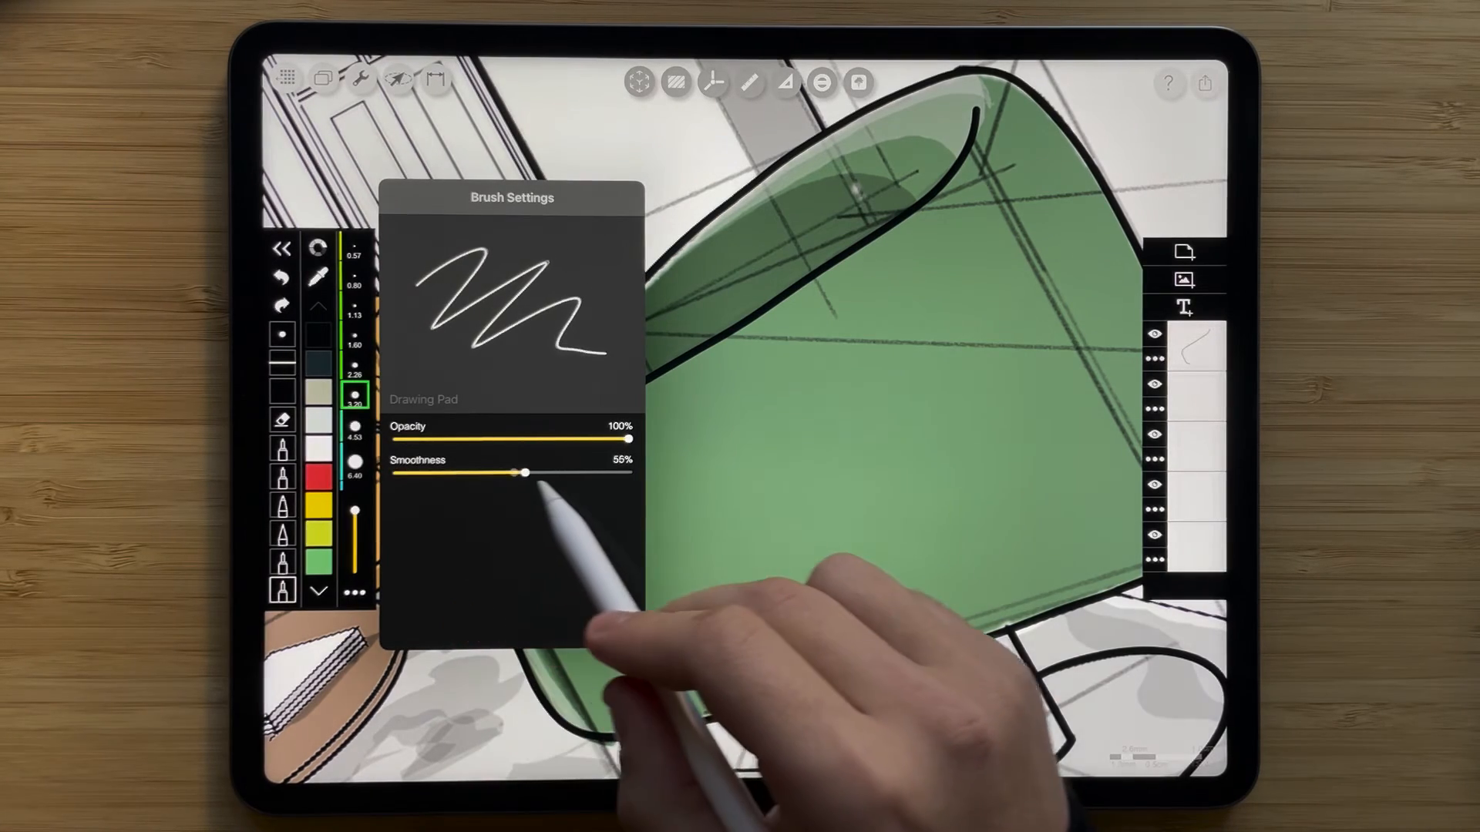